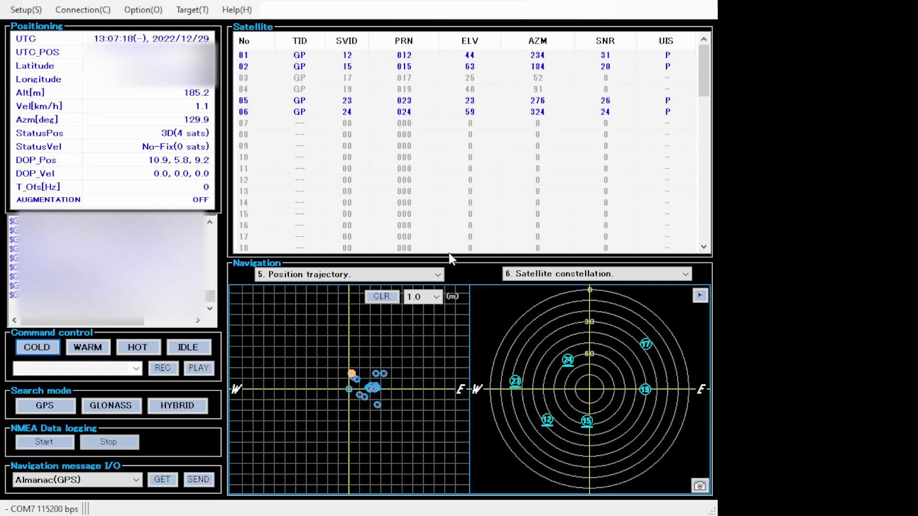
Configure the serial port to COM7 via Setup and switch the receiver connection On.
{"action": "left_click", "coordinate": [23, 10]}
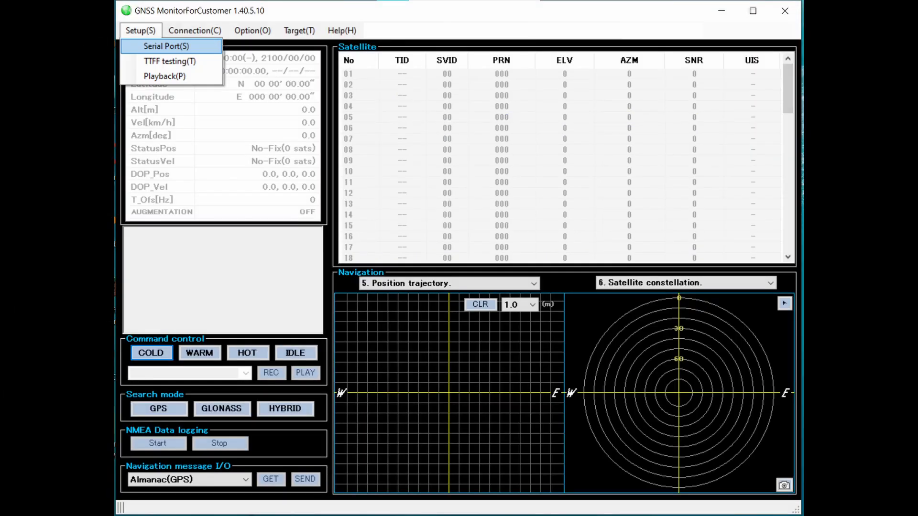
{"action": "left_click", "coordinate": [194, 31]}
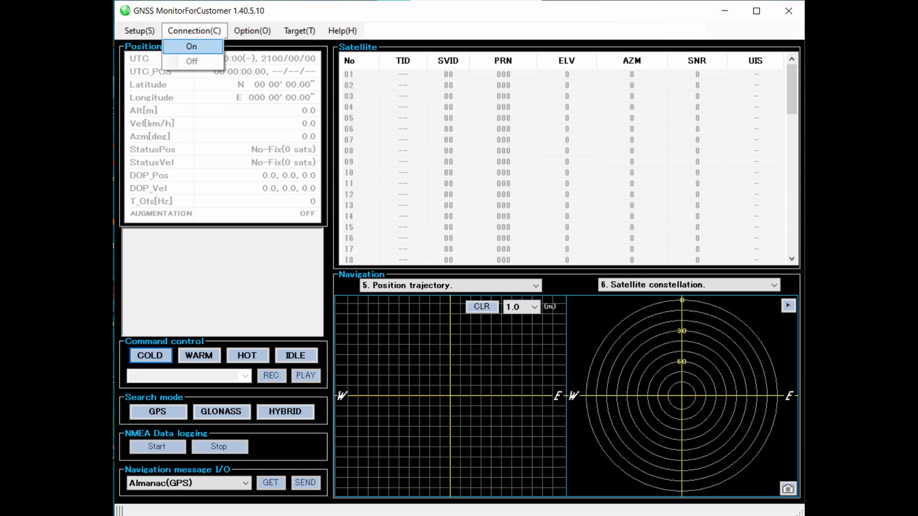
{"action": "left_click", "coordinate": [191, 61]}
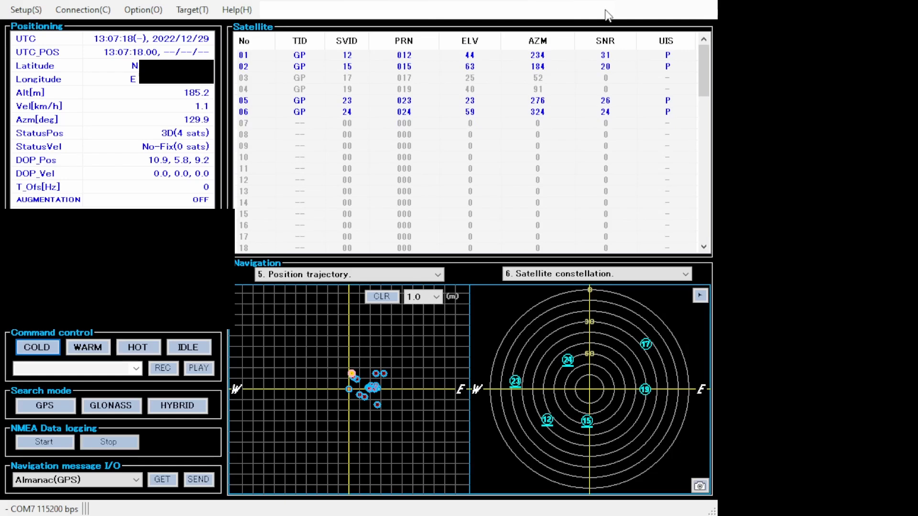
{"action": "mouse_move", "coordinate": [435, 299]}
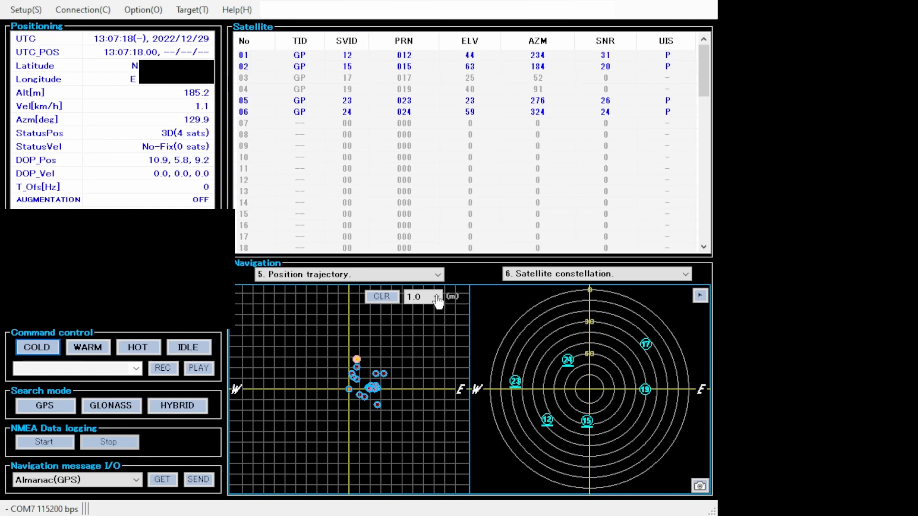
{"action": "mouse_move", "coordinate": [431, 371]}
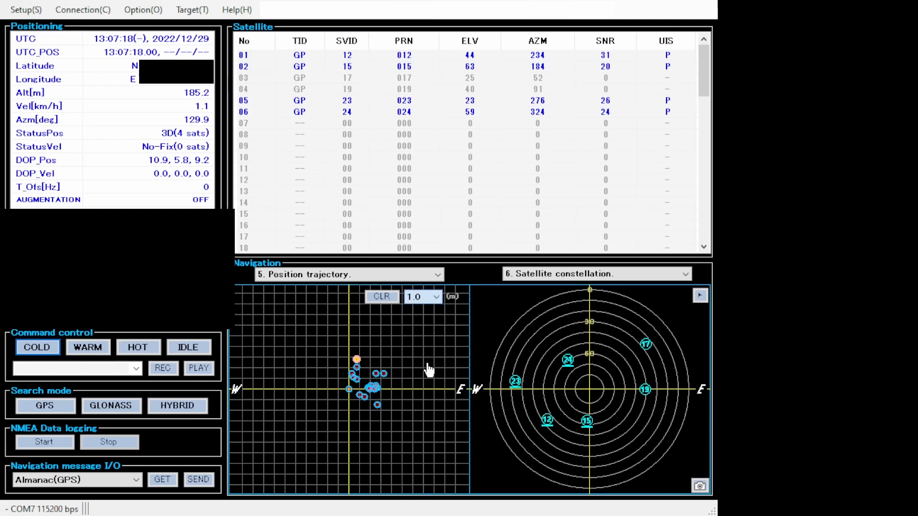
{"action": "mouse_move", "coordinate": [421, 422]}
{"action": "type", "text": "1024"}
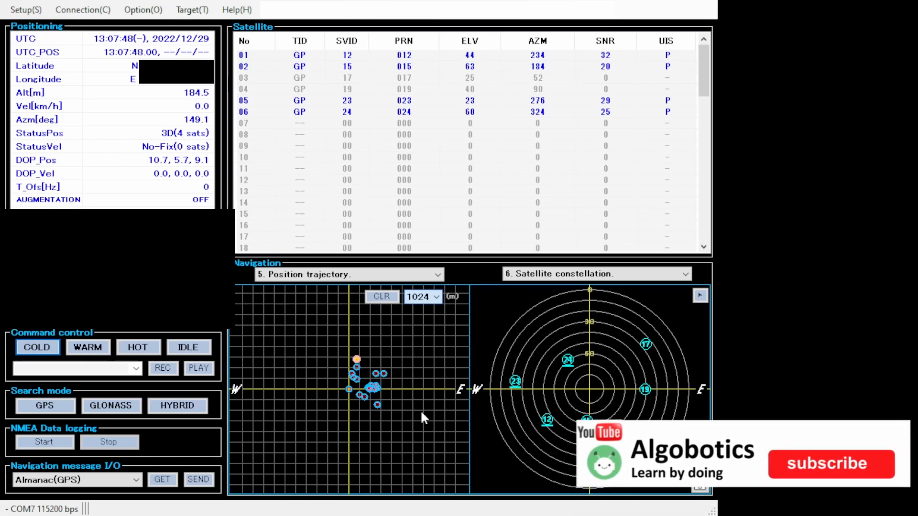
{"action": "left_click", "coordinate": [829, 463]}
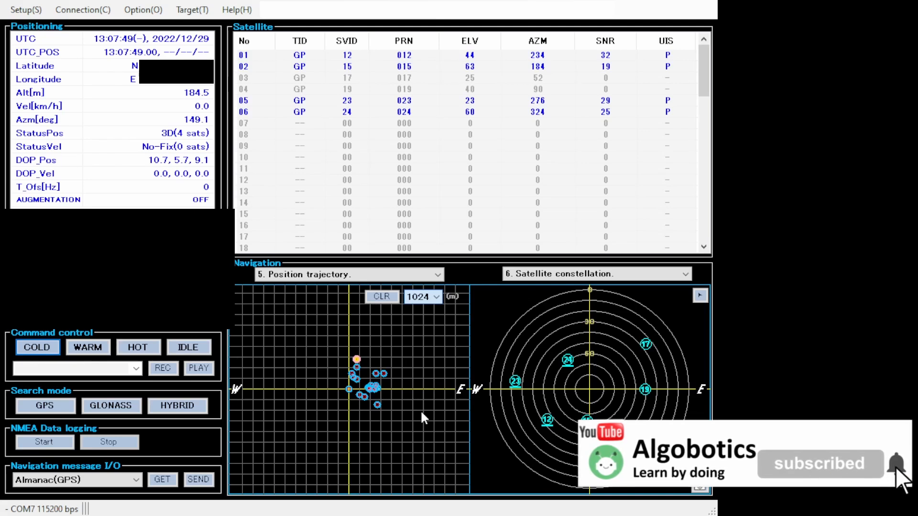